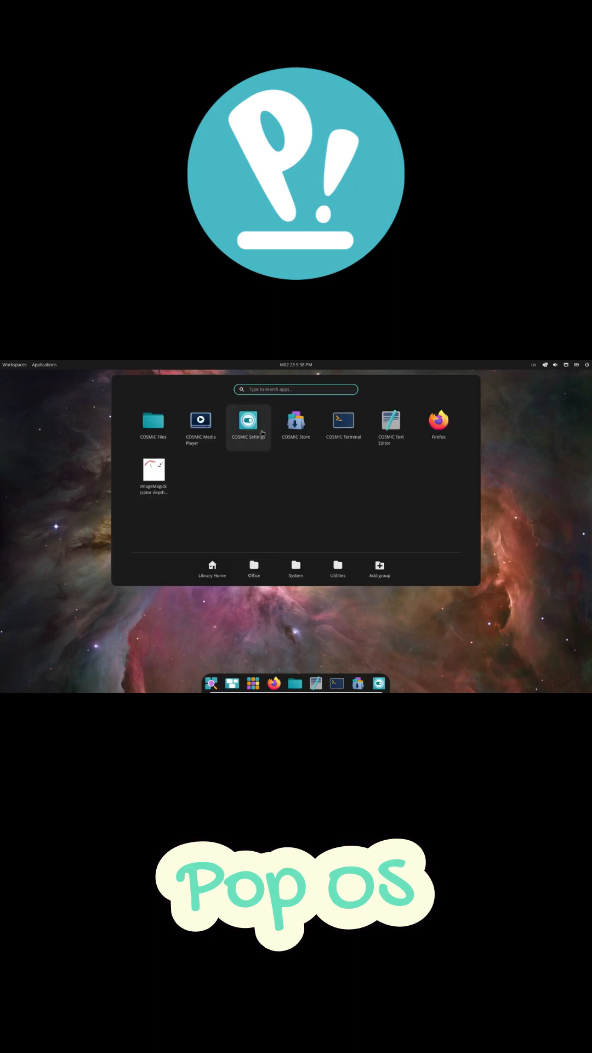
Step: Launch COSMIC Settings, view the About page's hardware and Pop!_OS details, then return to Displays
click(248, 421)
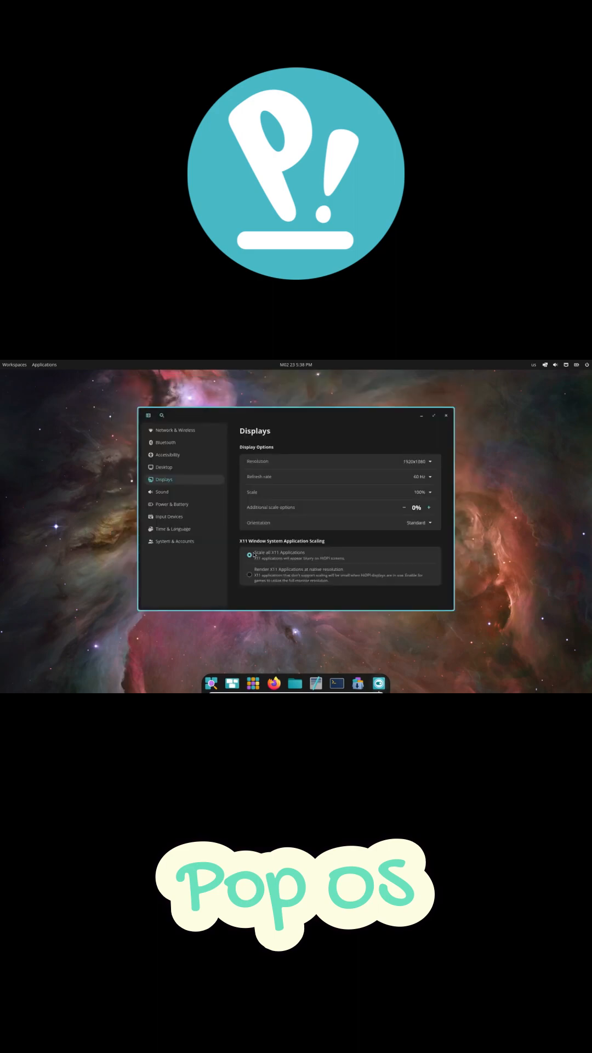
click(174, 541)
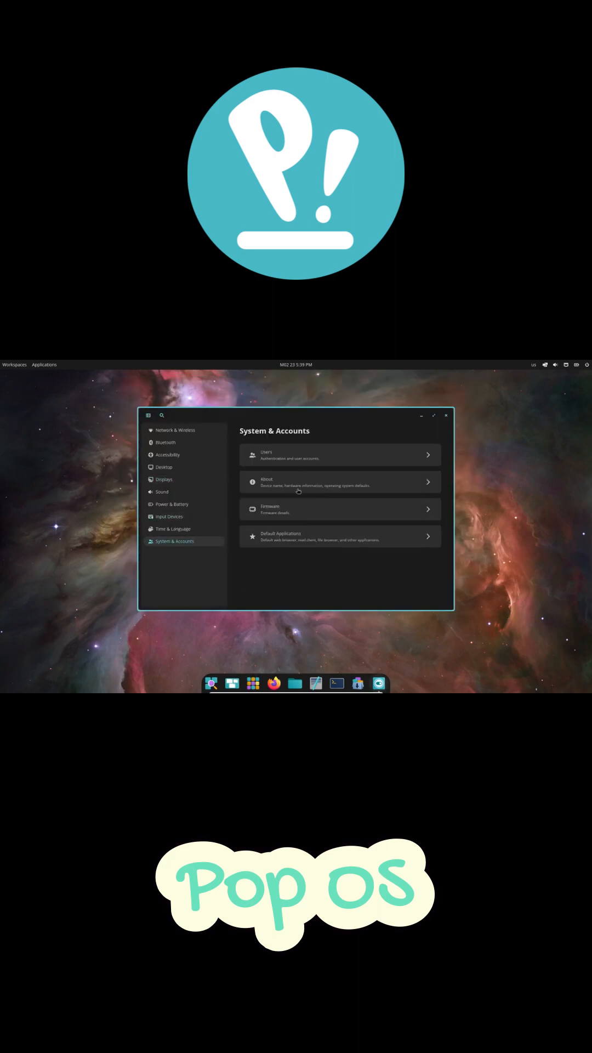
click(339, 482)
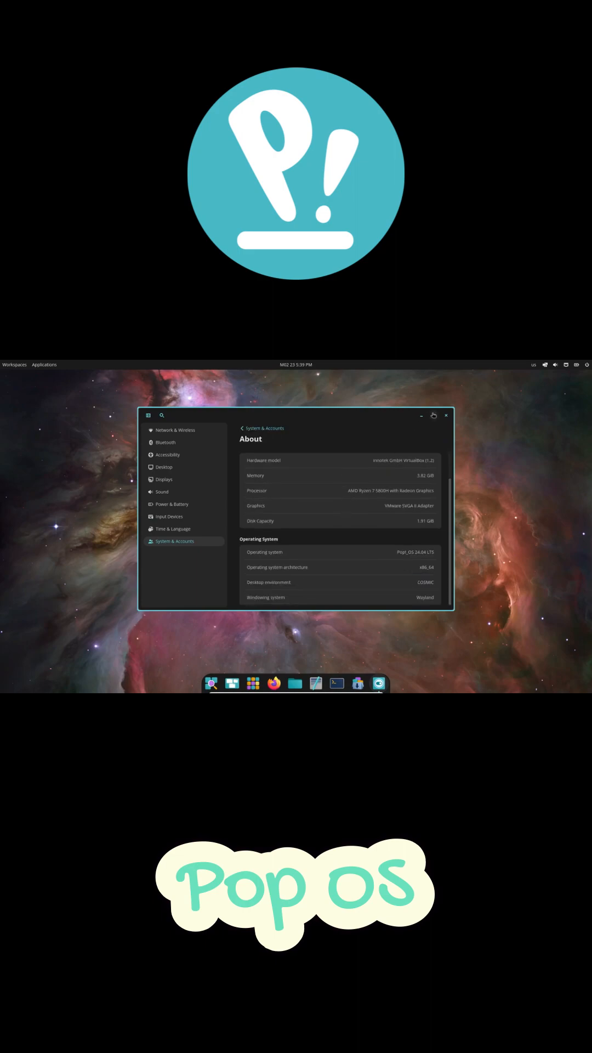
click(446, 415)
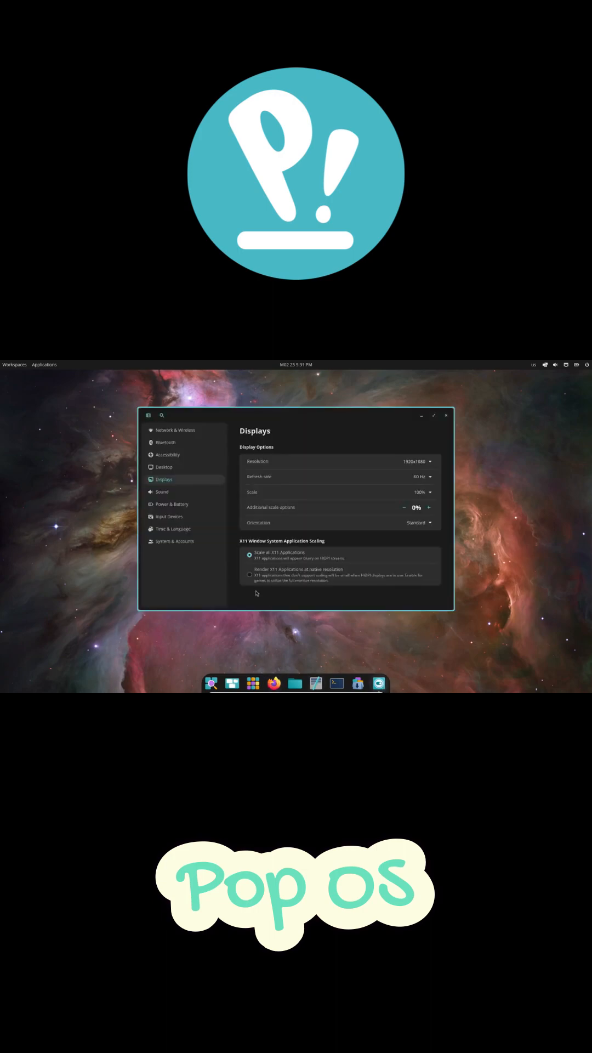
Step: In Accessibility > Magnifier, turn the magnifier on and set its zoom increment to 25%
click(168, 454)
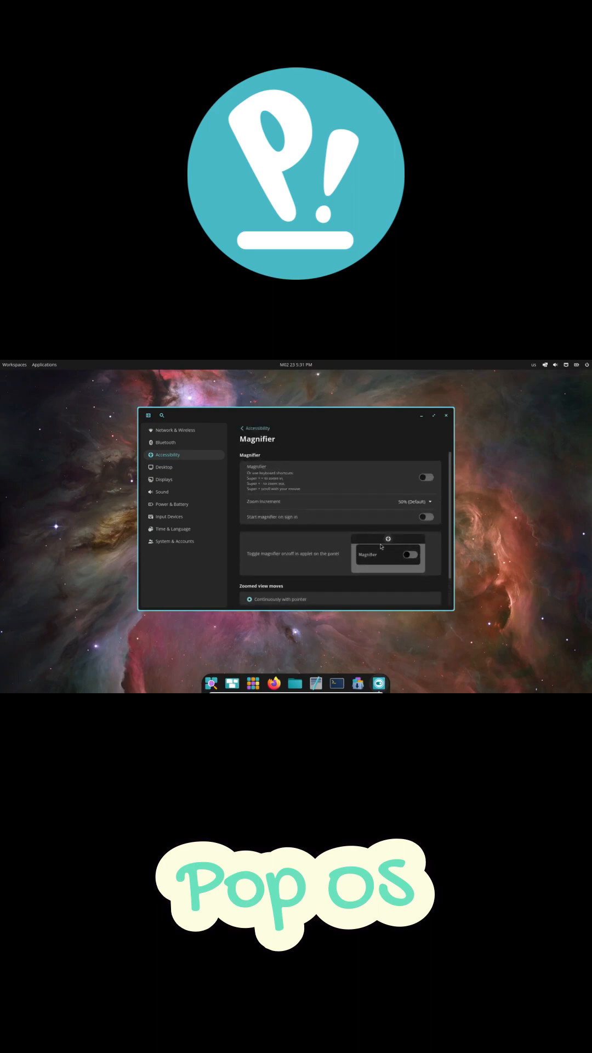
click(426, 477)
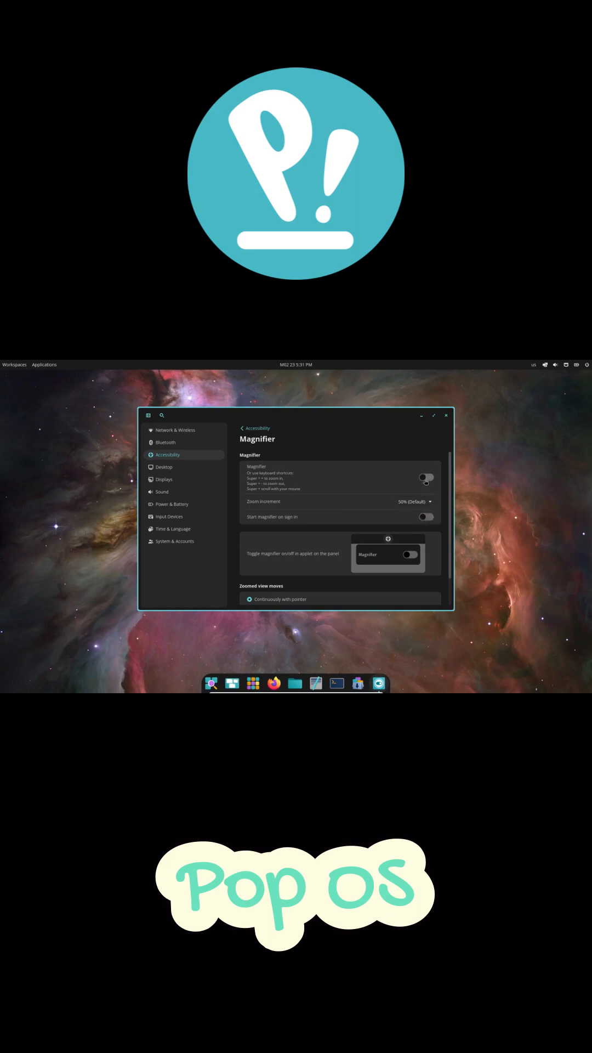
click(426, 478)
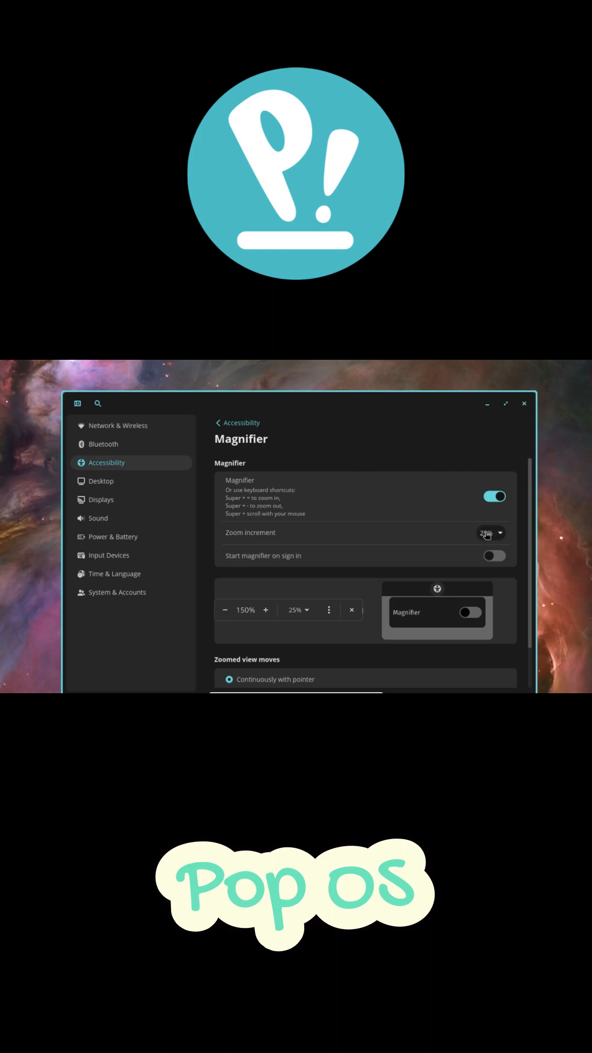
click(490, 533)
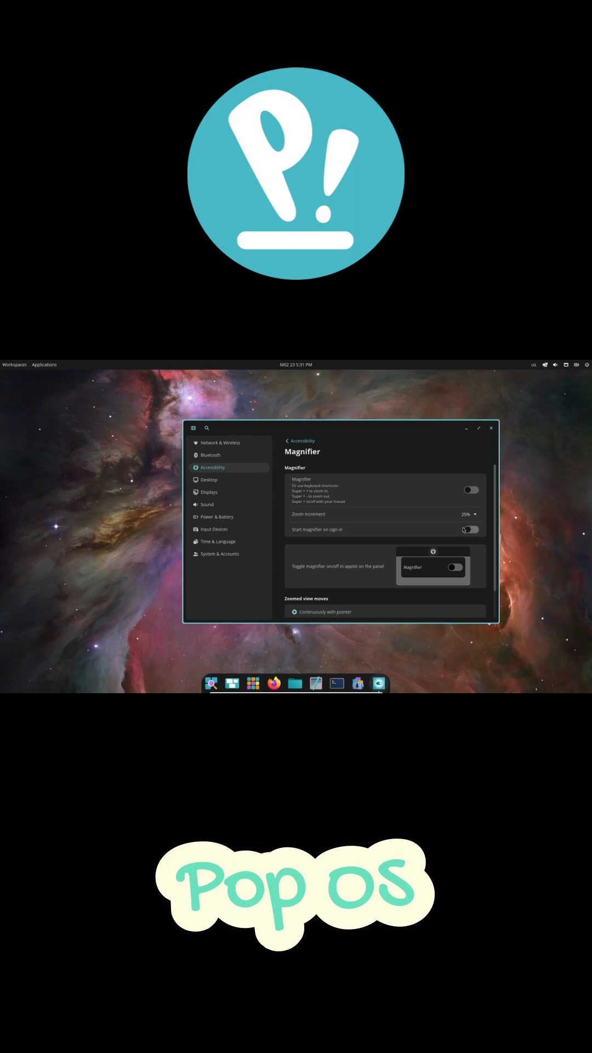
Step: Choose when the zoomed view moves, return to the Accessibility overview, and shift the window left
click(295, 595)
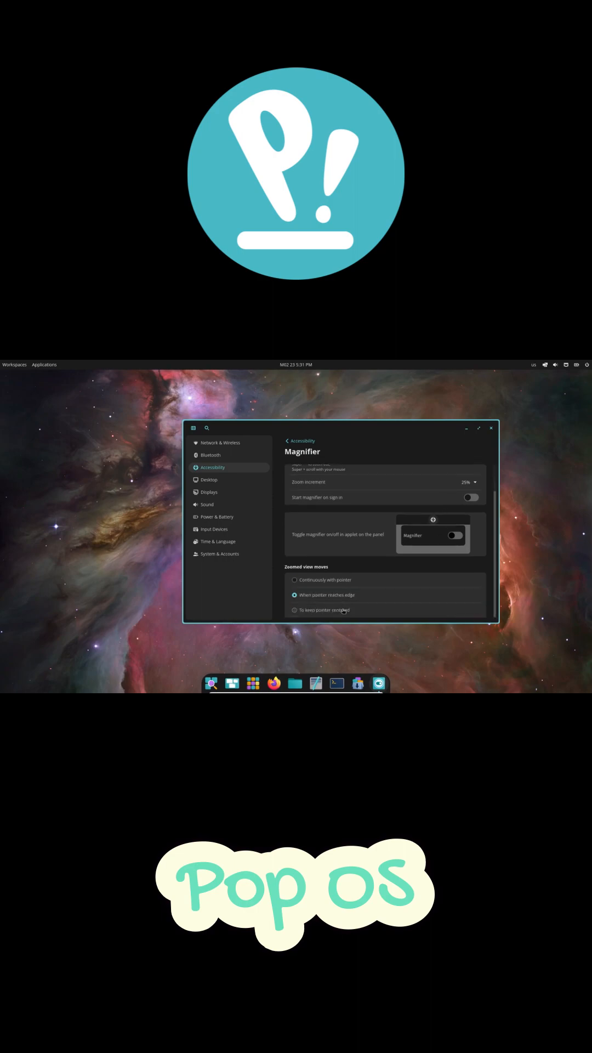
click(295, 579)
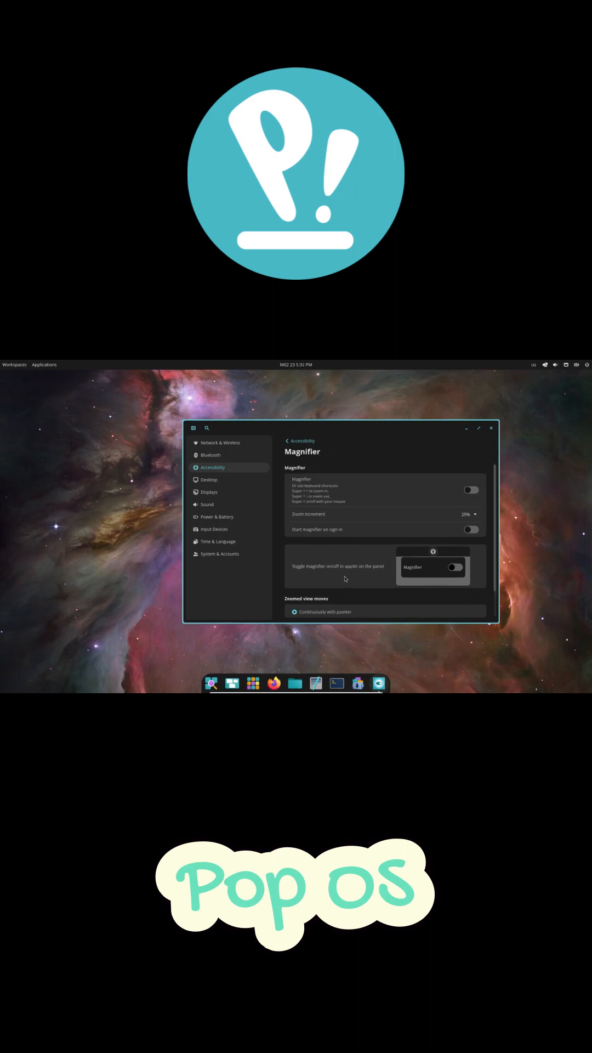
click(299, 440)
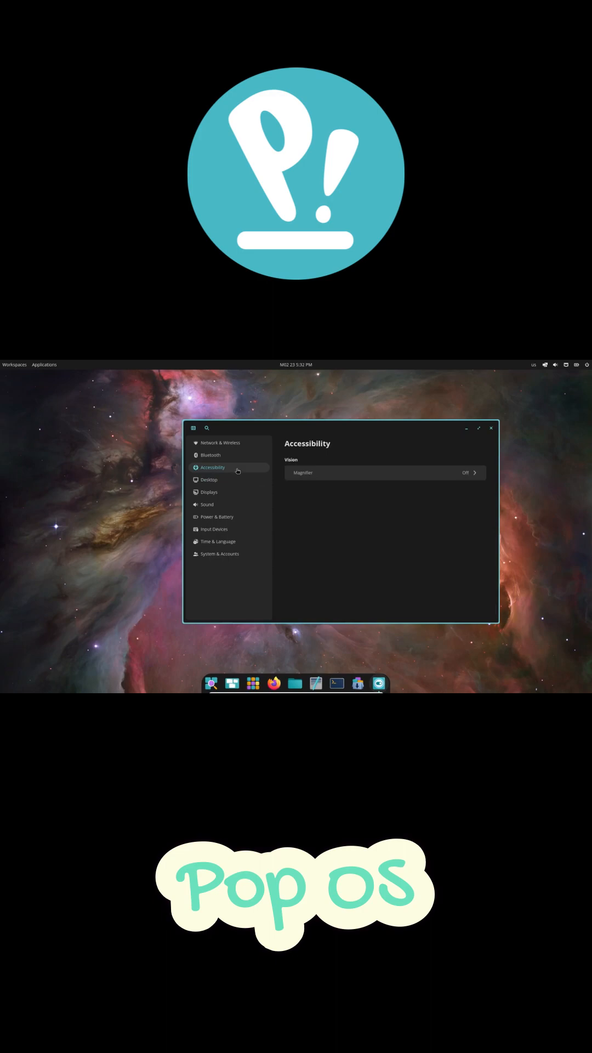
drag(335, 428, 282, 427)
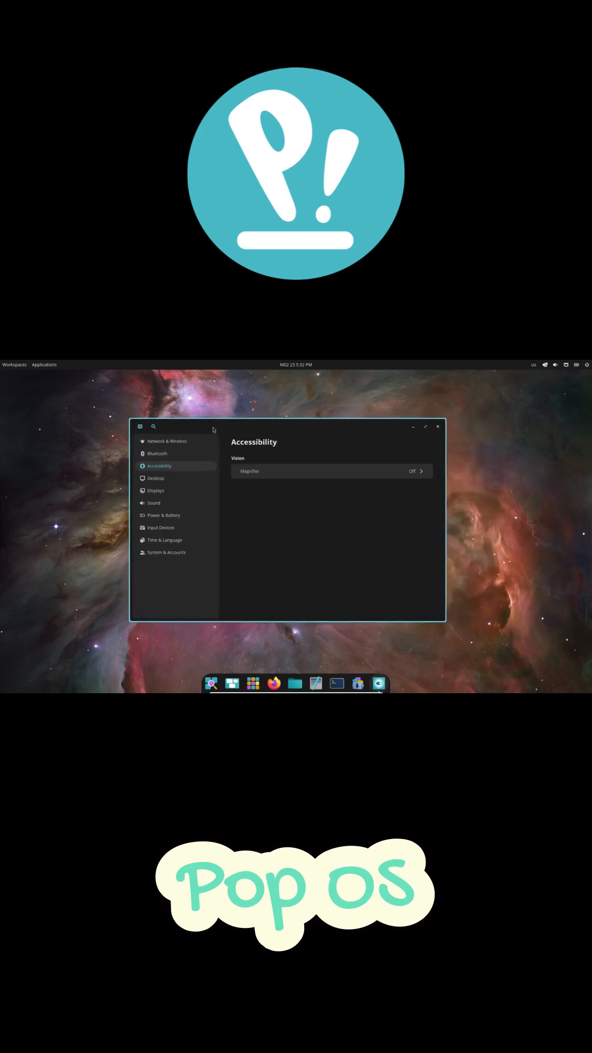
mouse_move(23, 485)
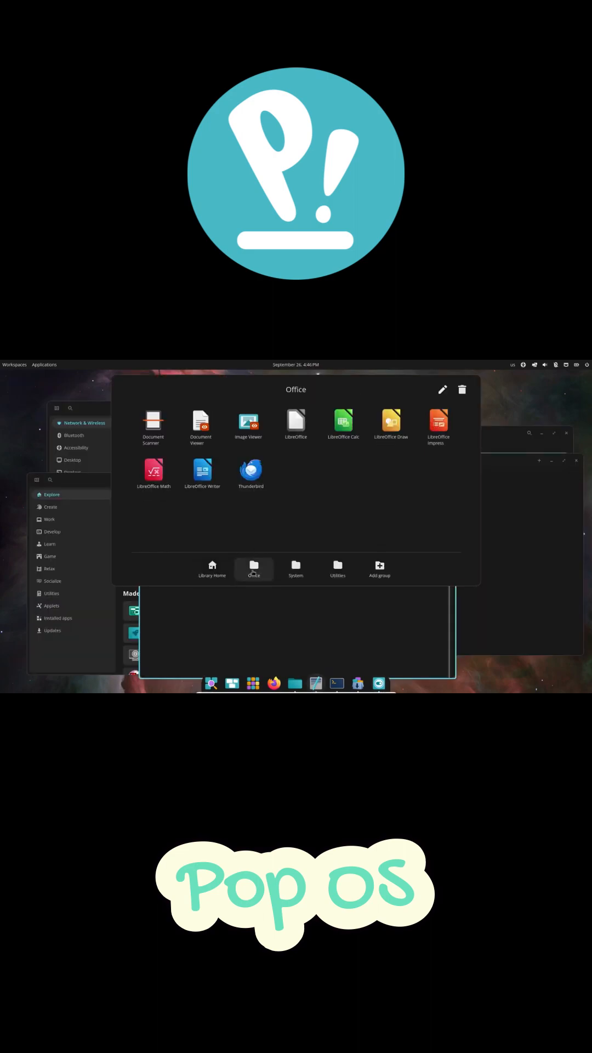
Step: Launch COSMIC Store from the dock onto its Explore page of Editor's Choice and popular apps
click(337, 567)
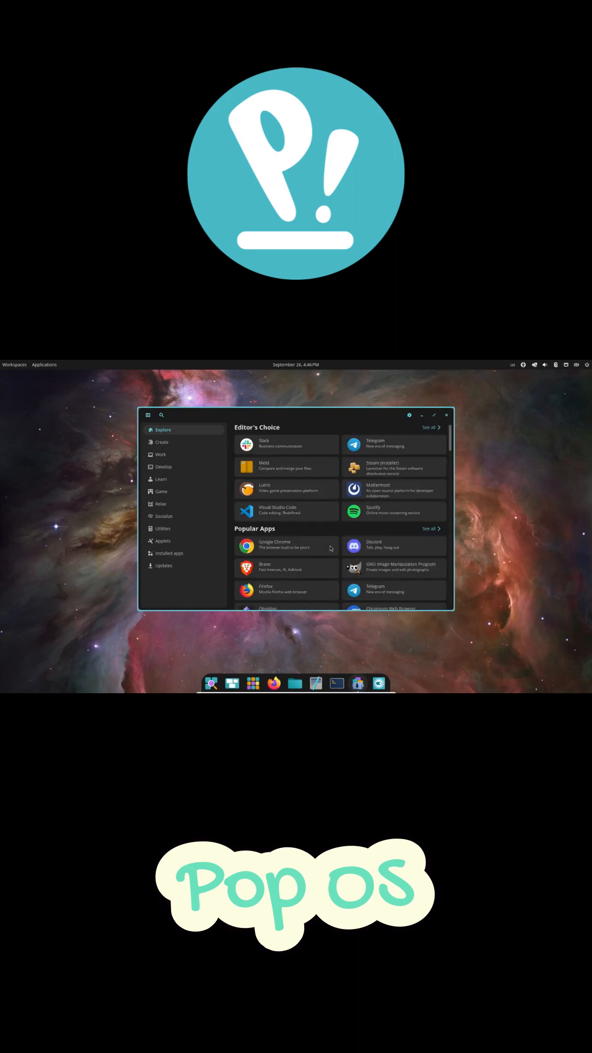
Step: Browse the Create, Work, Develop, Relax and Utilities categories, Installed apps, then the Updates page
click(162, 442)
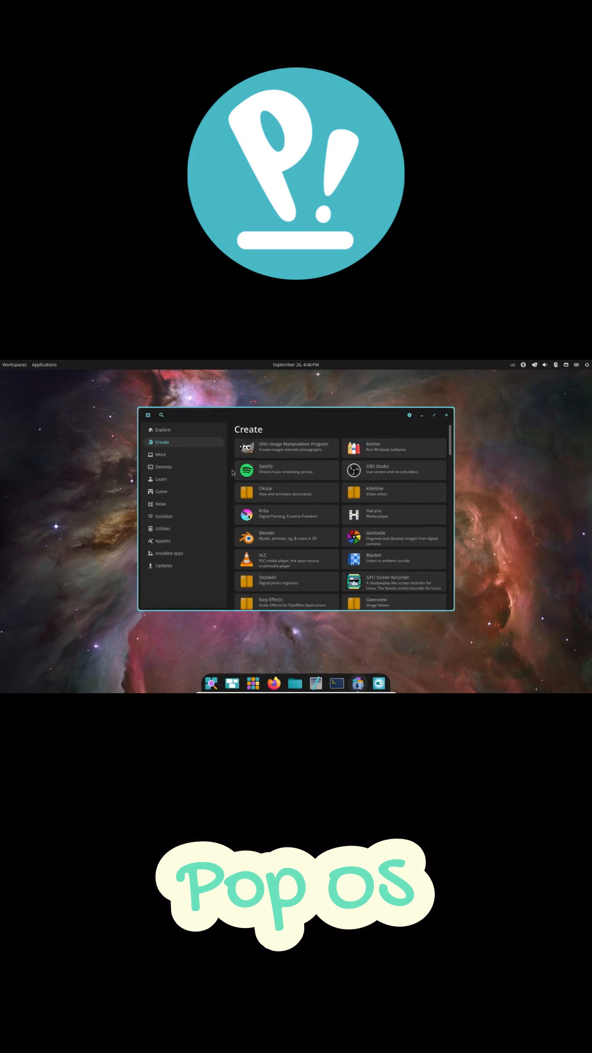
click(161, 454)
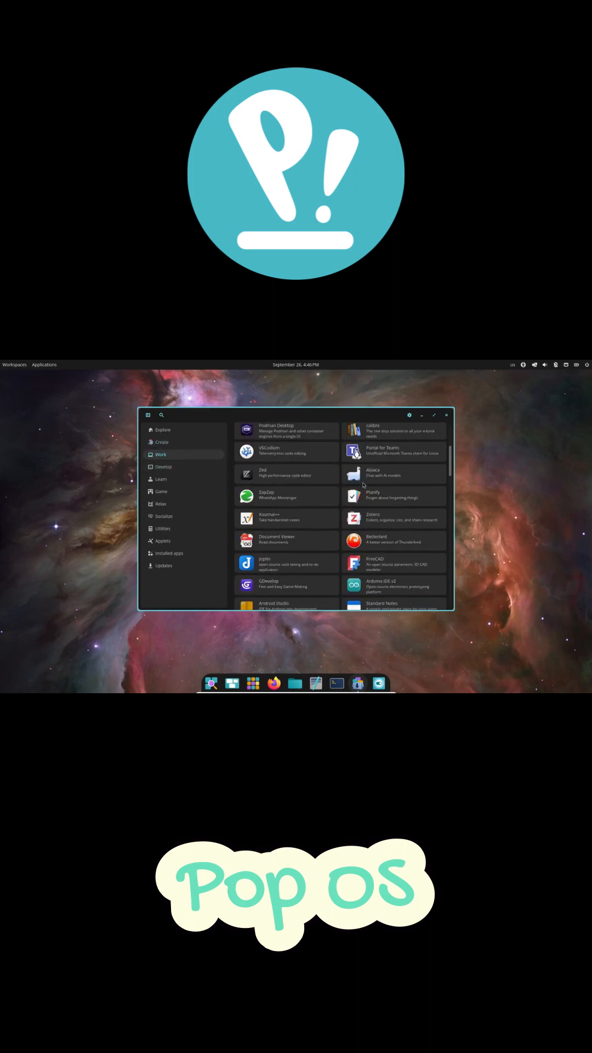
click(164, 467)
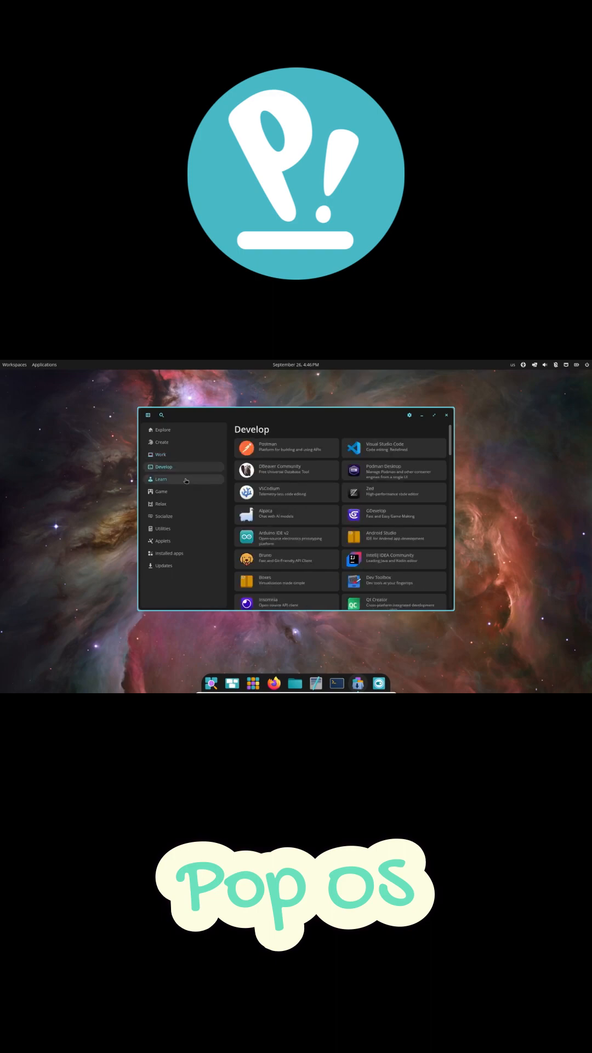
click(161, 504)
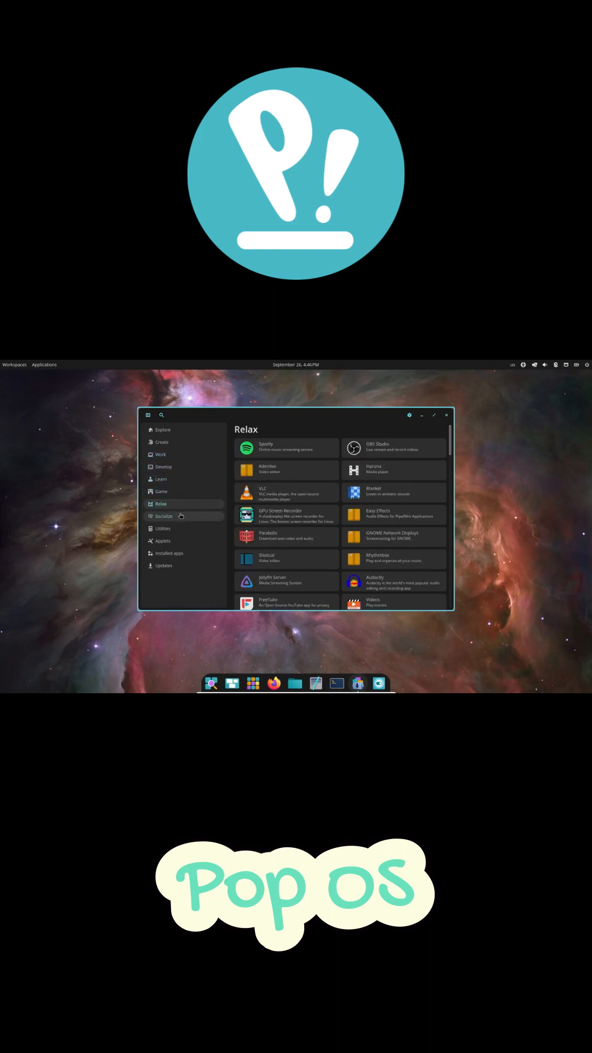
click(163, 527)
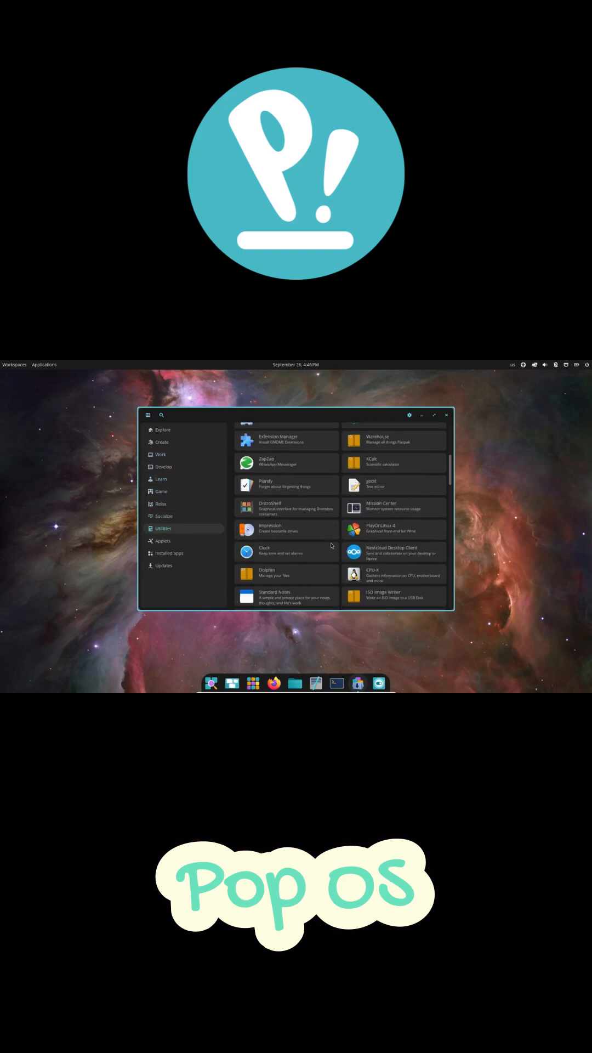
click(170, 552)
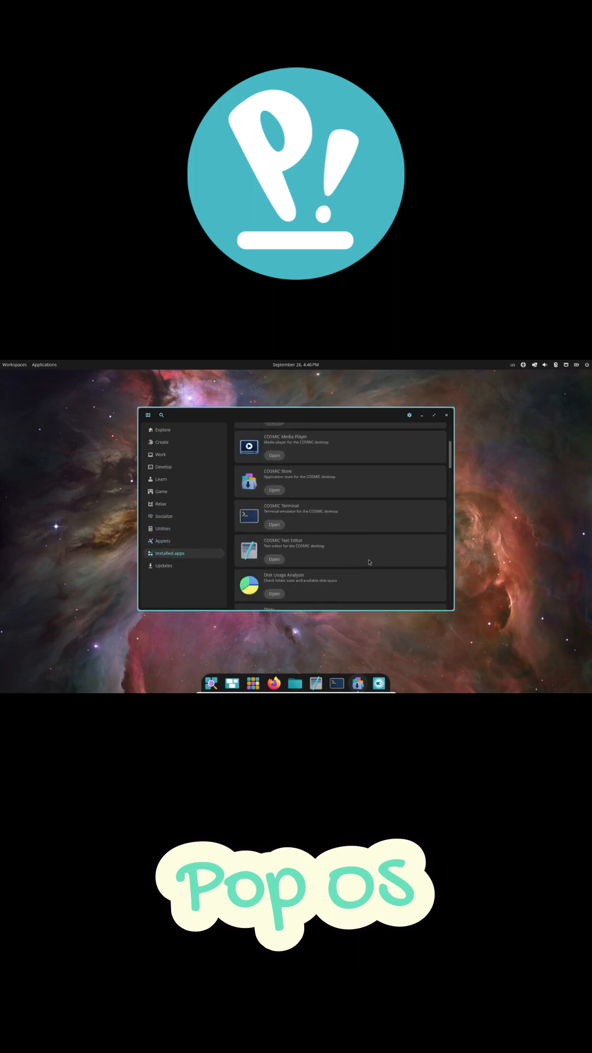
click(163, 564)
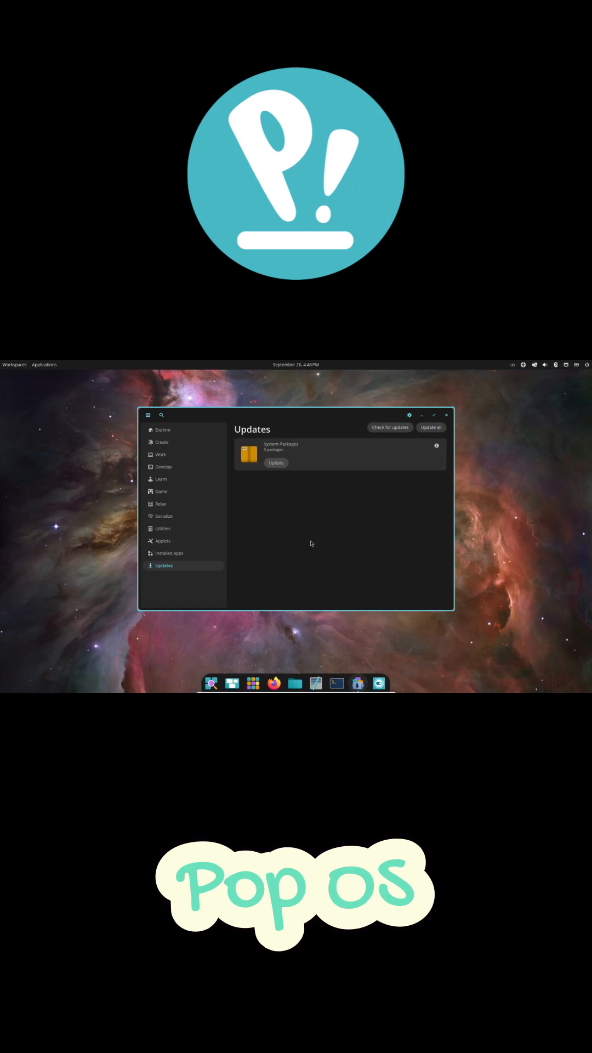
click(162, 429)
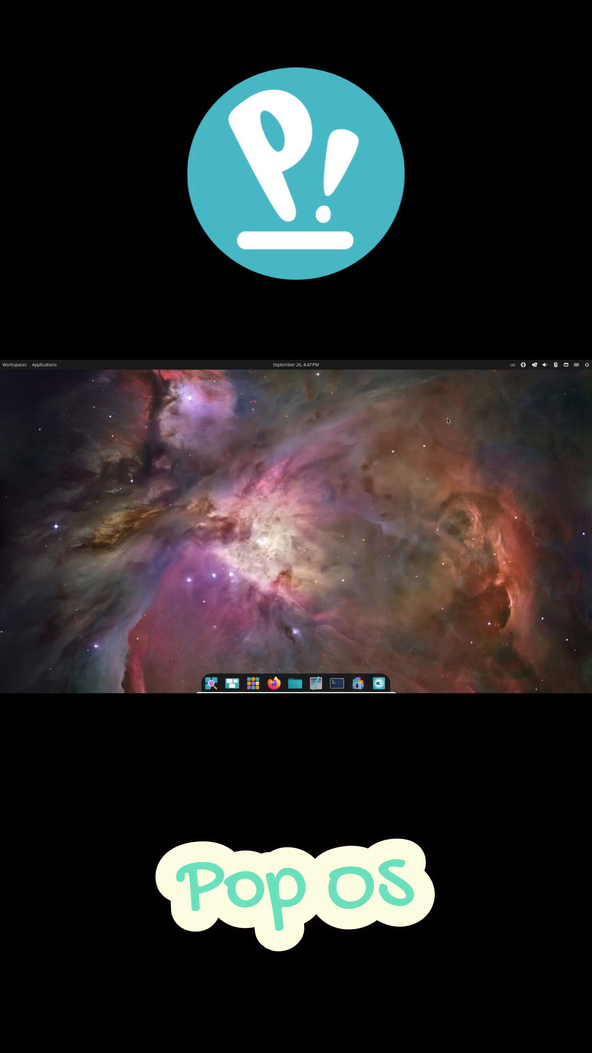
mouse_move(8, 510)
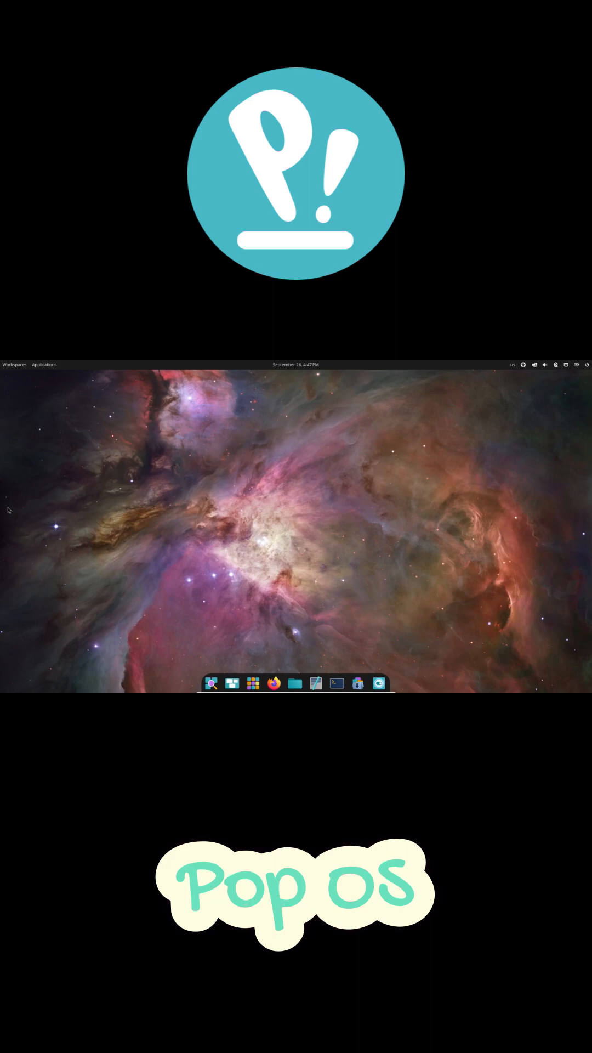
mouse_move(357, 683)
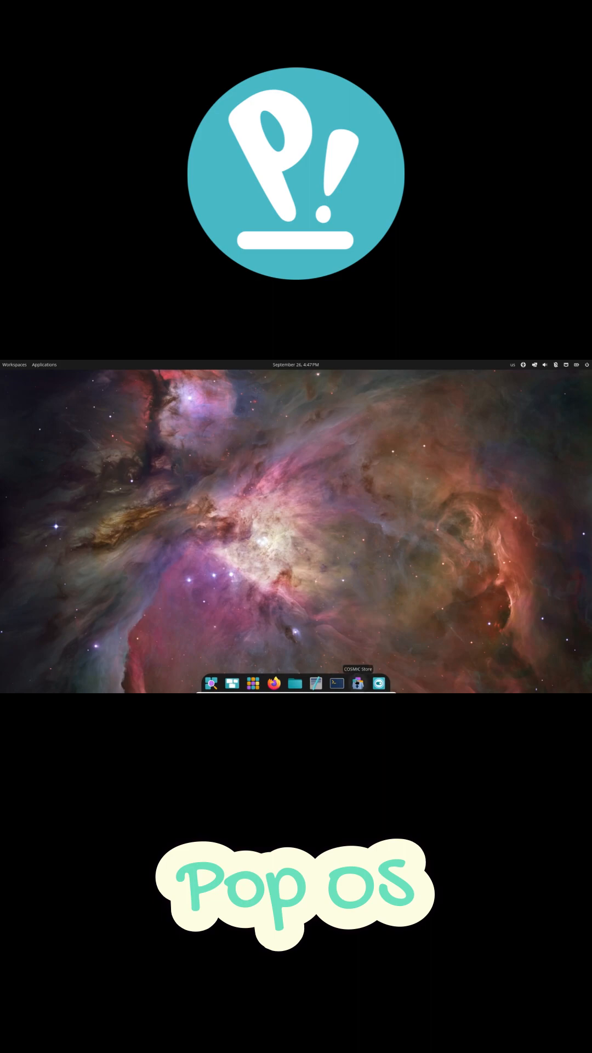
mouse_move(286, 614)
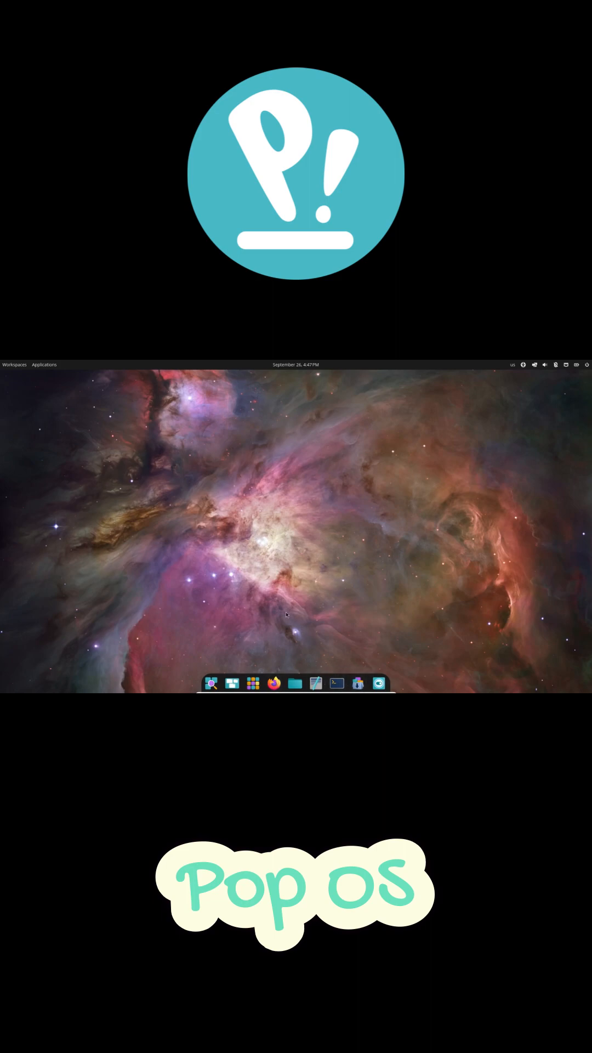